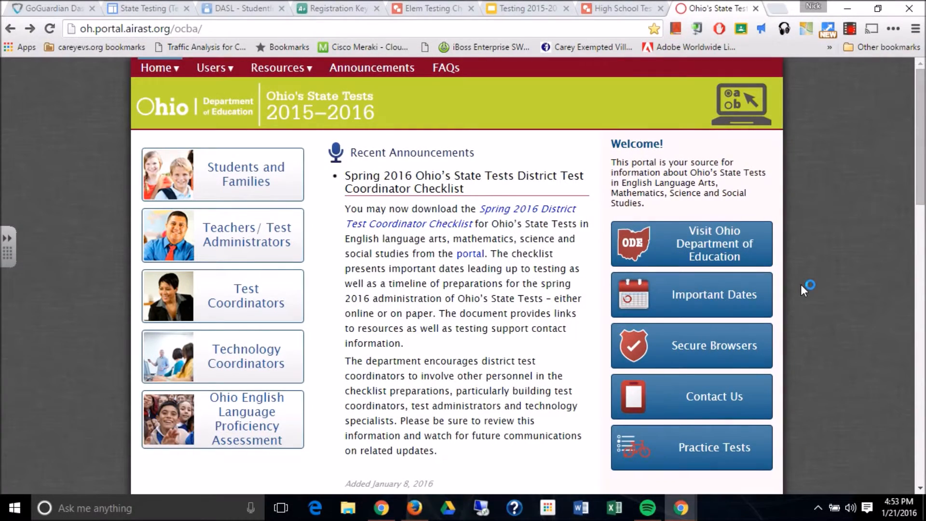
{"action": "mouse_move", "coordinate": [789, 231]}
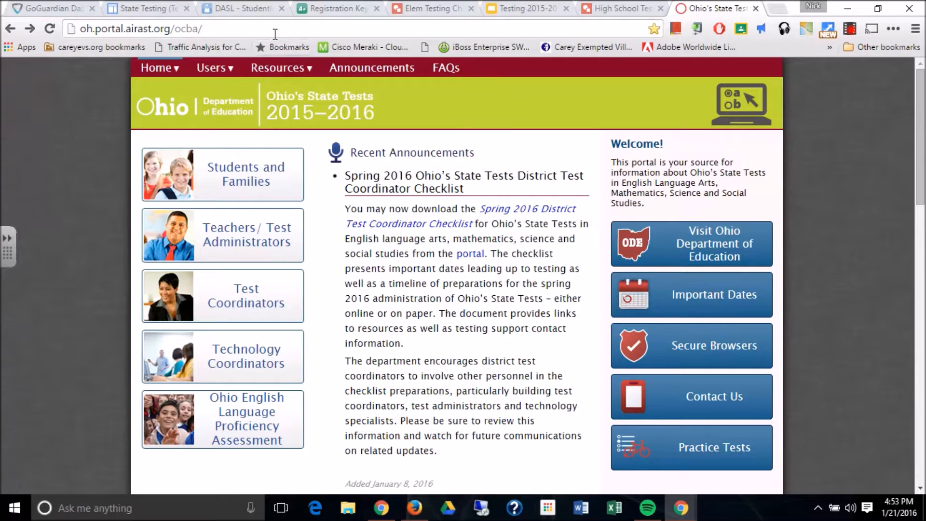
{"action": "mouse_move", "coordinate": [260, 325]}
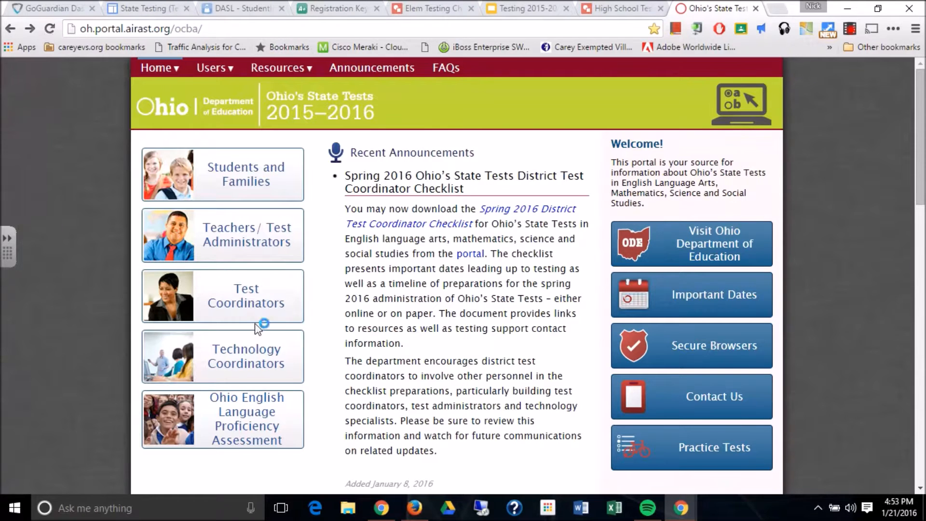
{"action": "mouse_move", "coordinate": [223, 235]}
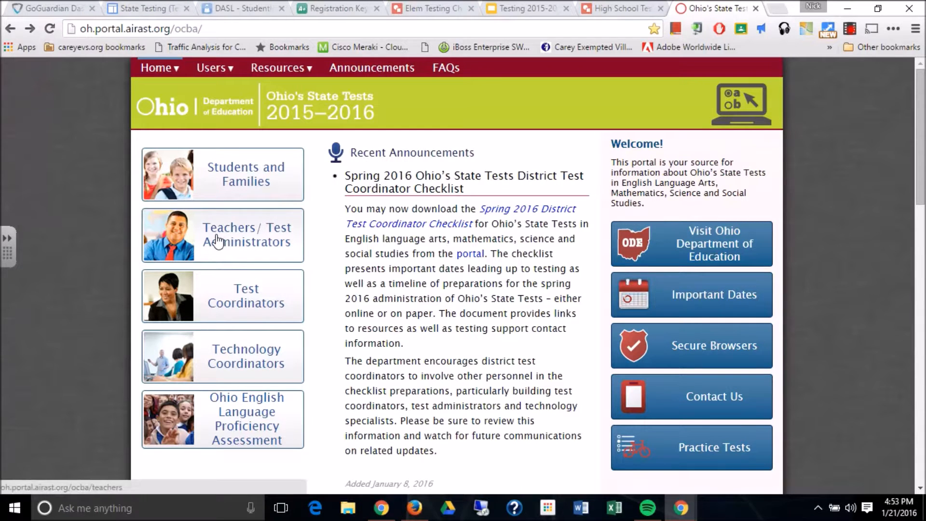
Go to the Teachers/Test Administrators page from the portal home
{"action": "left_click", "coordinate": [222, 235]}
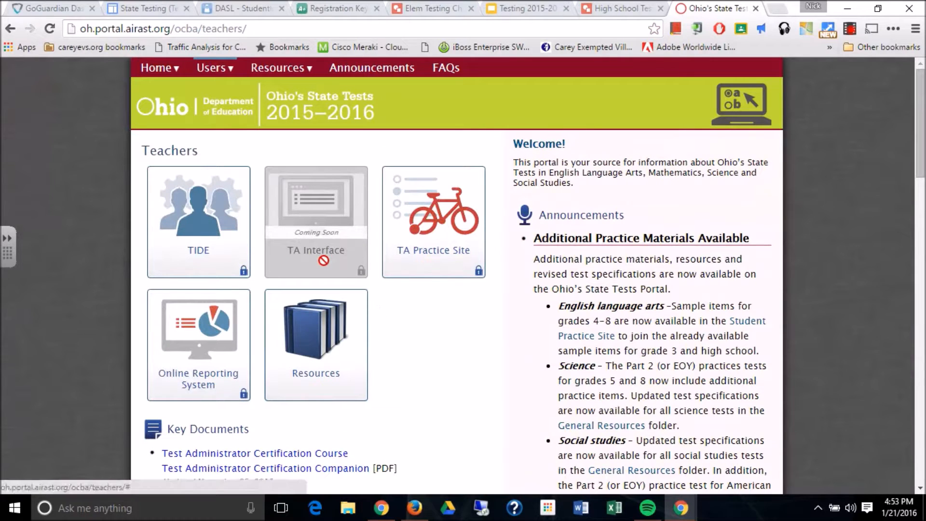
{"action": "mouse_move", "coordinate": [297, 211]}
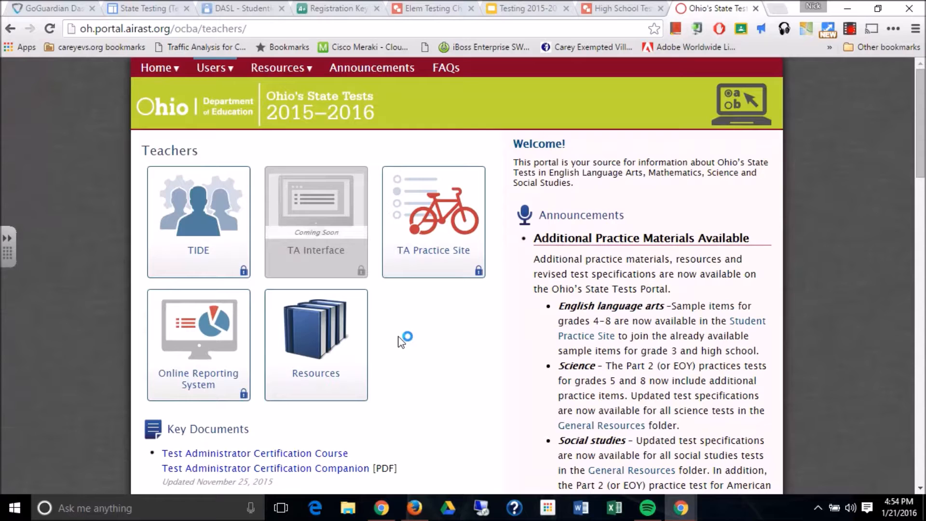
{"action": "mouse_move", "coordinate": [413, 263]}
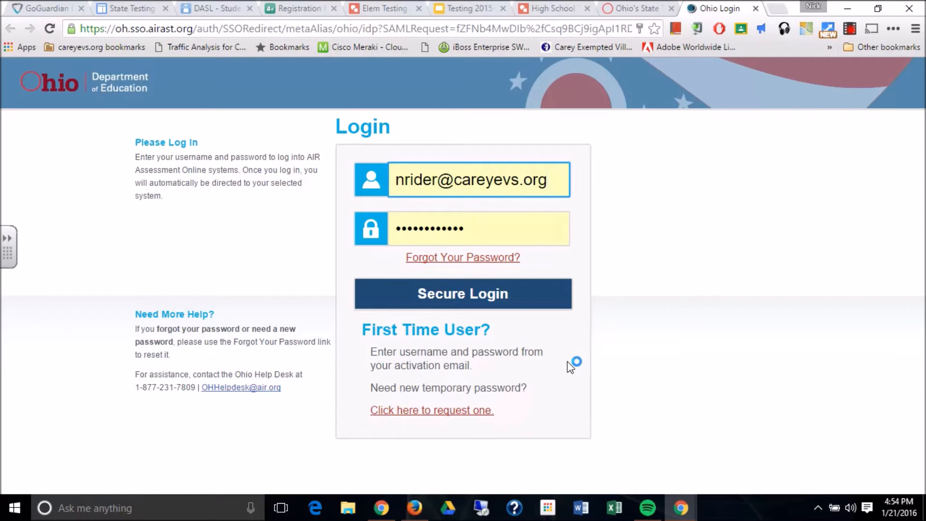
{"action": "mouse_move", "coordinate": [476, 230]}
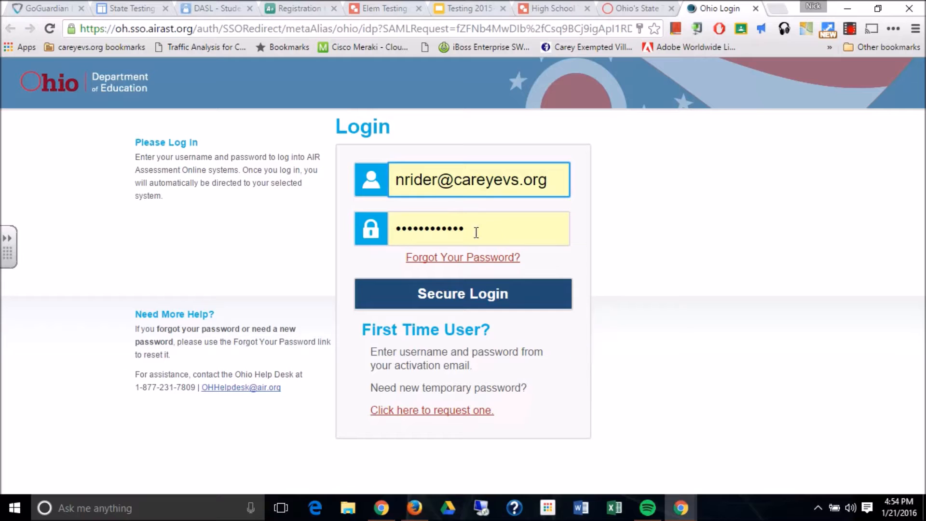
Enter the username and password and submit Secure Login
{"action": "left_click", "coordinate": [478, 179]}
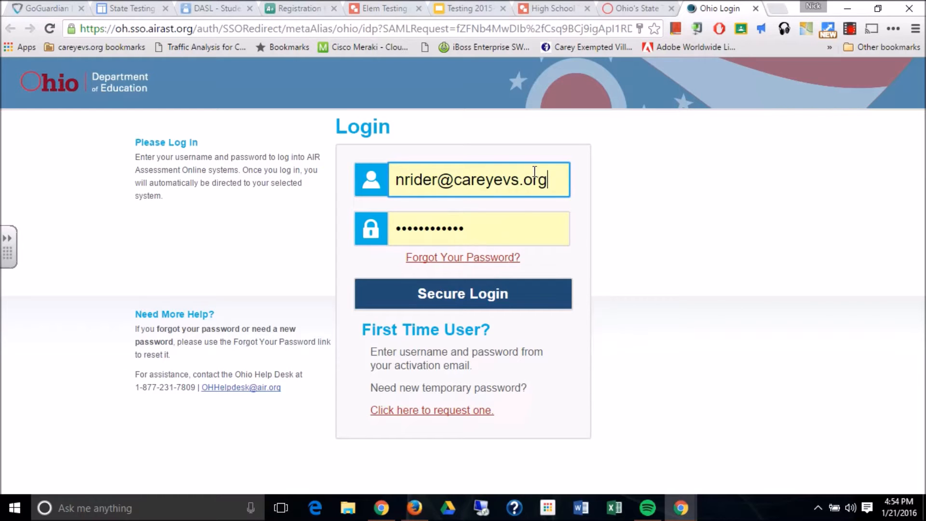
{"action": "mouse_move", "coordinate": [550, 307]}
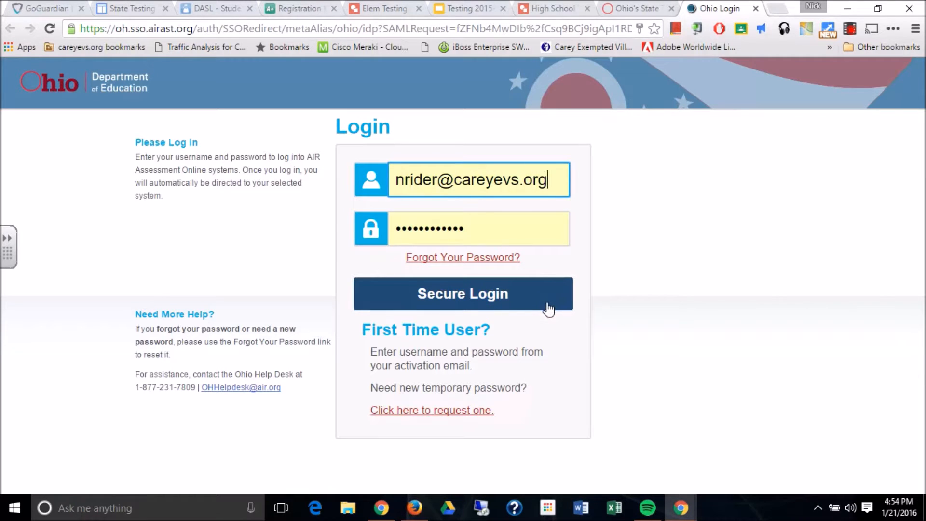
{"action": "mouse_move", "coordinate": [448, 332]}
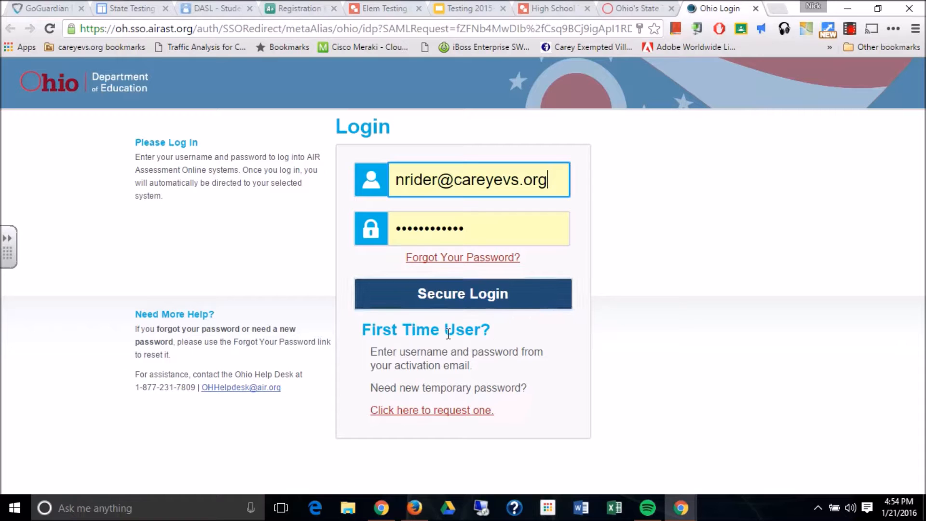
{"action": "mouse_move", "coordinate": [463, 260]}
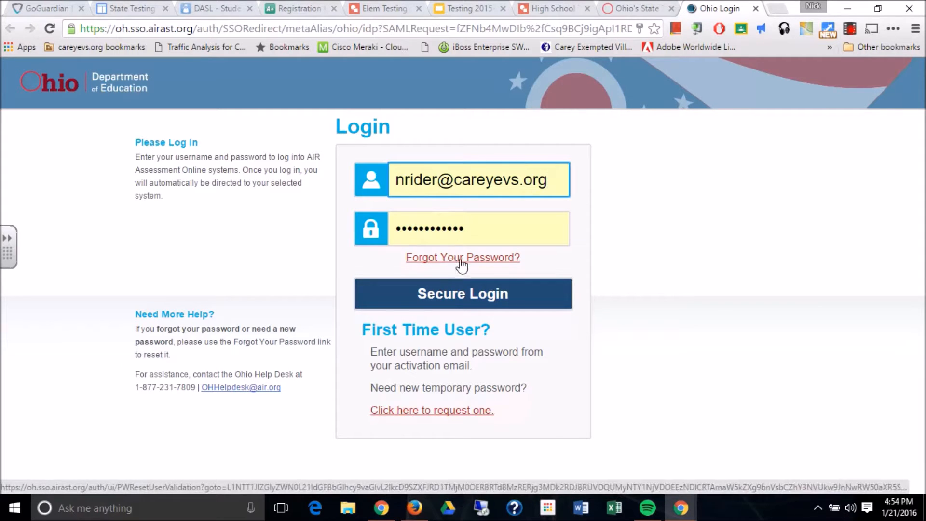
{"action": "mouse_move", "coordinate": [463, 311]}
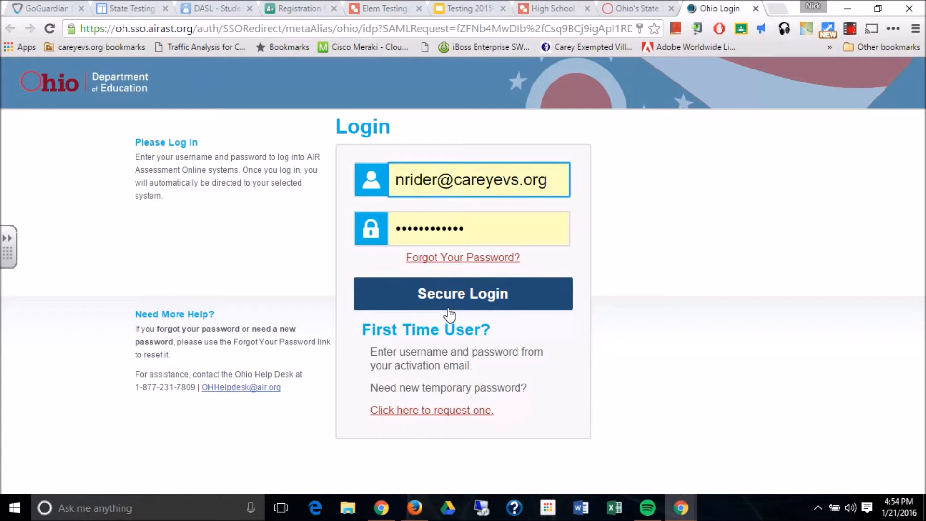
{"action": "left_click", "coordinate": [463, 294]}
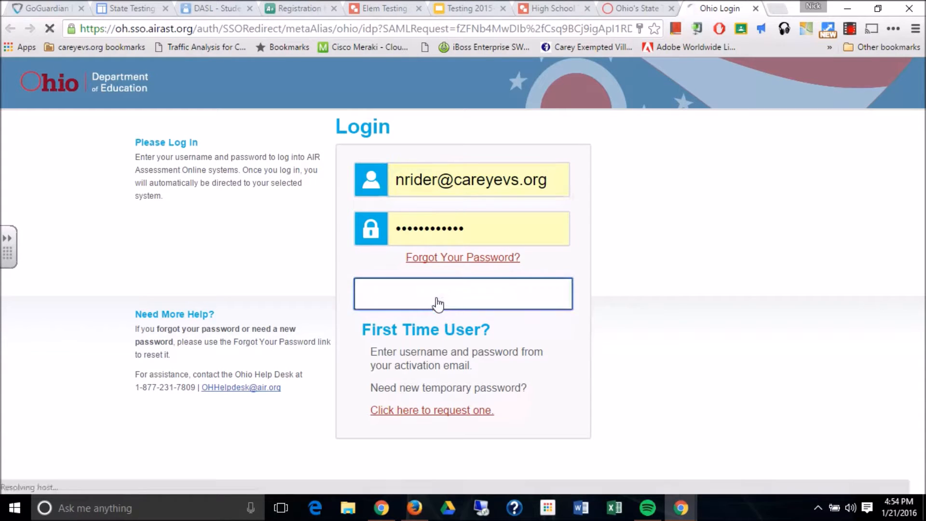
{"action": "left_click", "coordinate": [463, 294]}
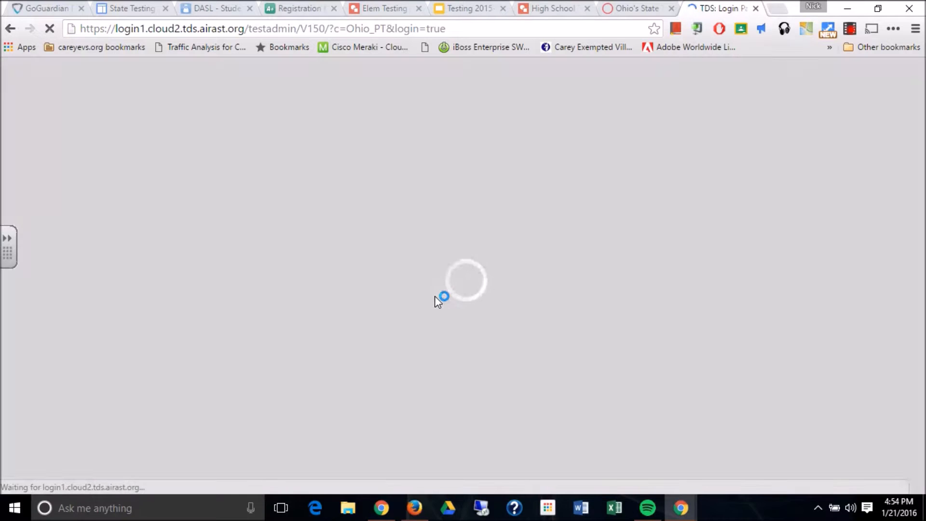
{"action": "mouse_move", "coordinate": [485, 301]}
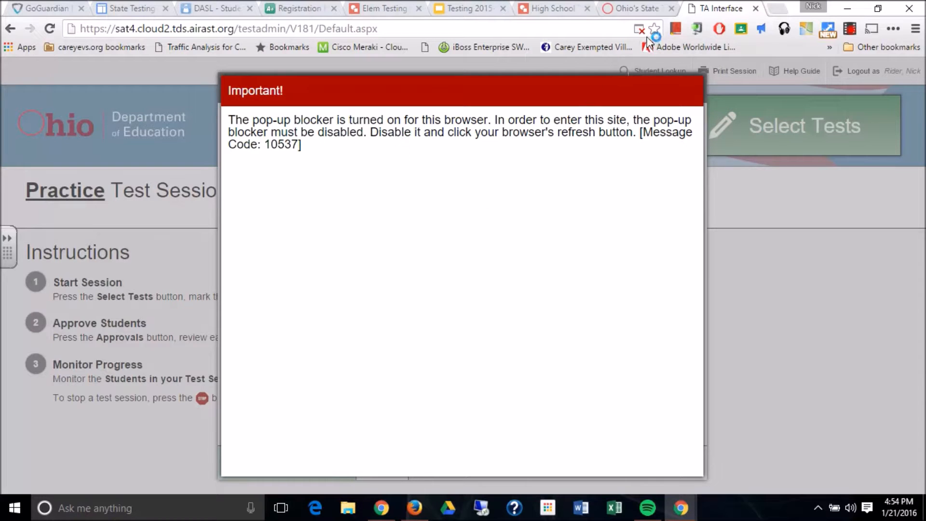
{"action": "mouse_move", "coordinate": [648, 35]}
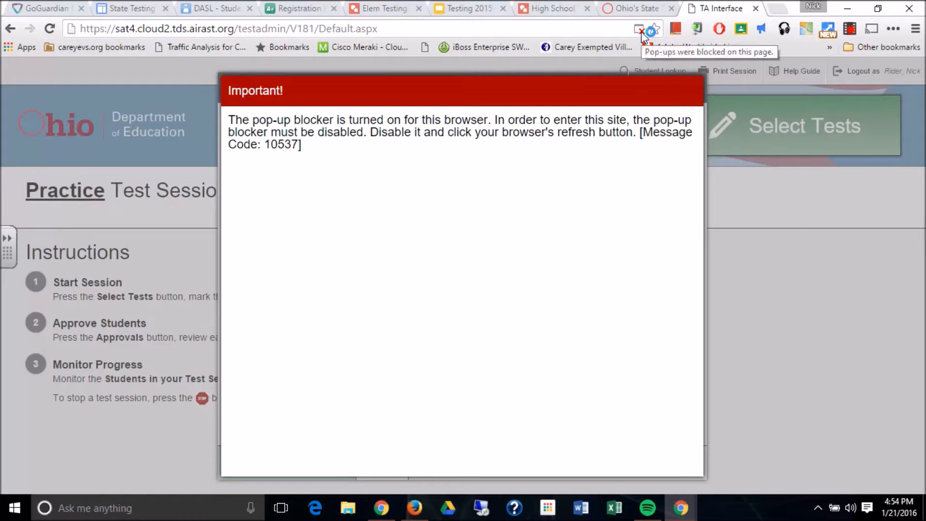
Always allow pop-ups from the TA Interface practice site in the browser
{"action": "left_click", "coordinate": [642, 29]}
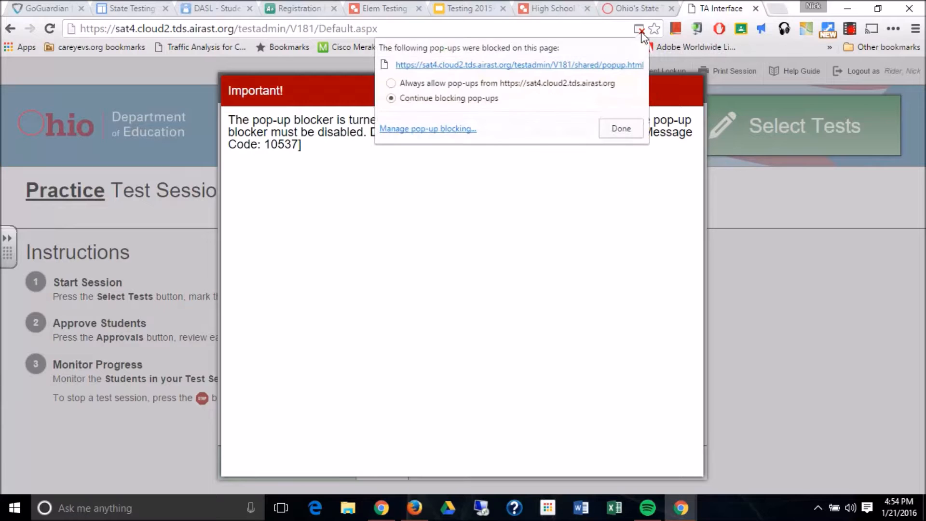
{"action": "left_click", "coordinate": [392, 83]}
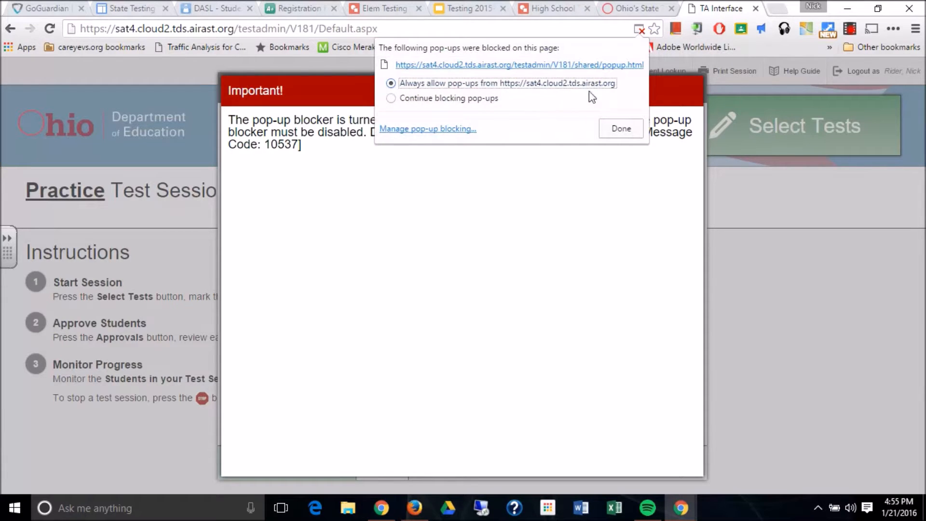
{"action": "left_click", "coordinate": [621, 129]}
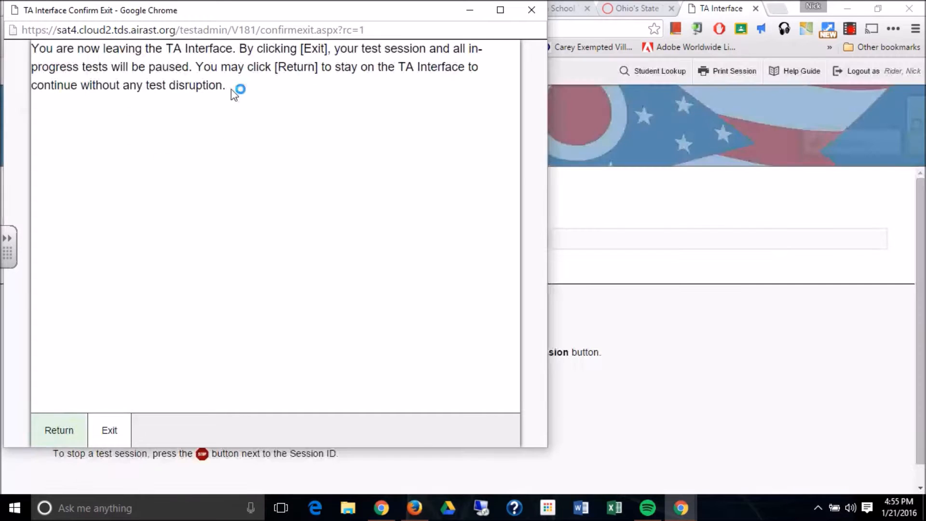
Return to the TA Interface, select G3 English Language Arts Sample Items, and start the practice session
{"action": "left_click", "coordinate": [109, 430]}
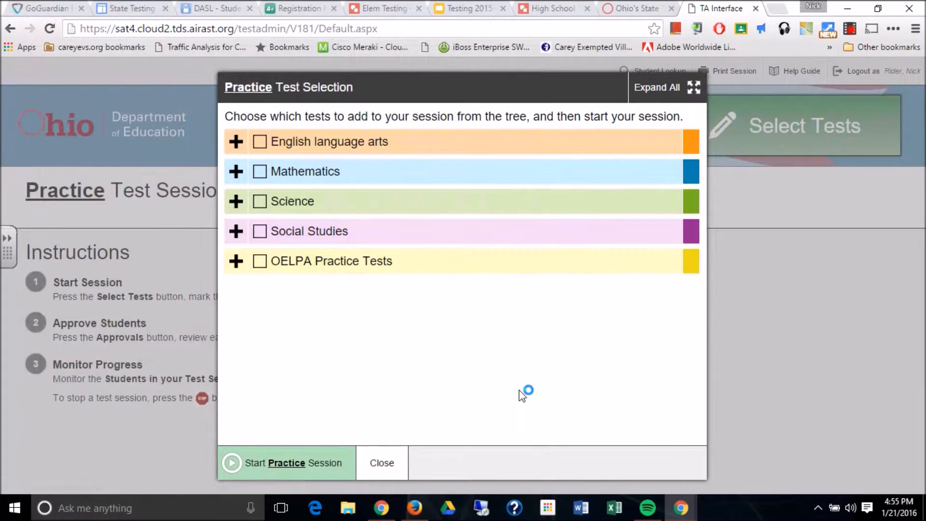
{"action": "mouse_move", "coordinate": [369, 318]}
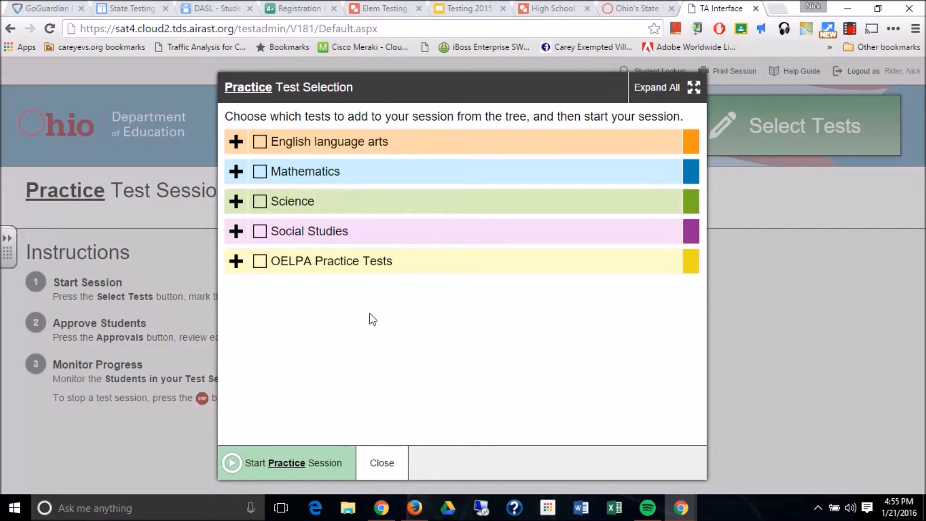
{"action": "mouse_move", "coordinate": [322, 307]}
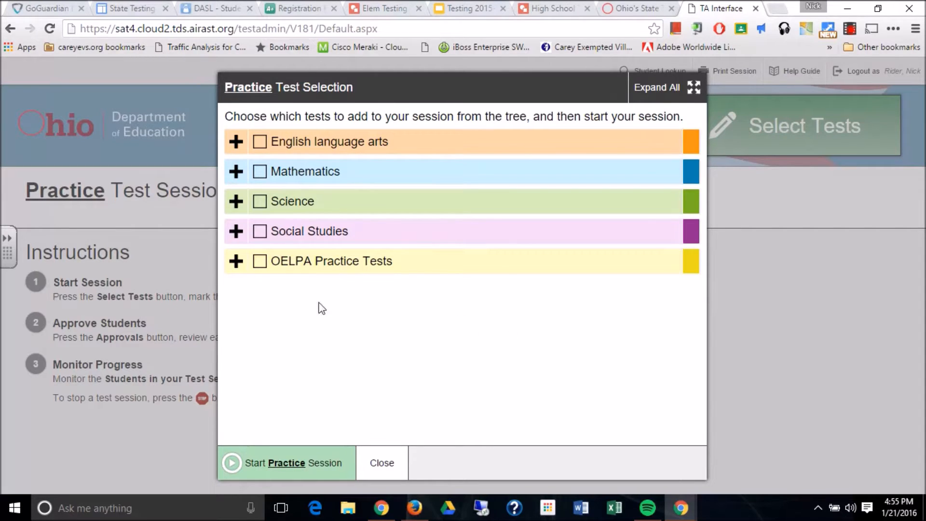
{"action": "mouse_move", "coordinate": [236, 149]}
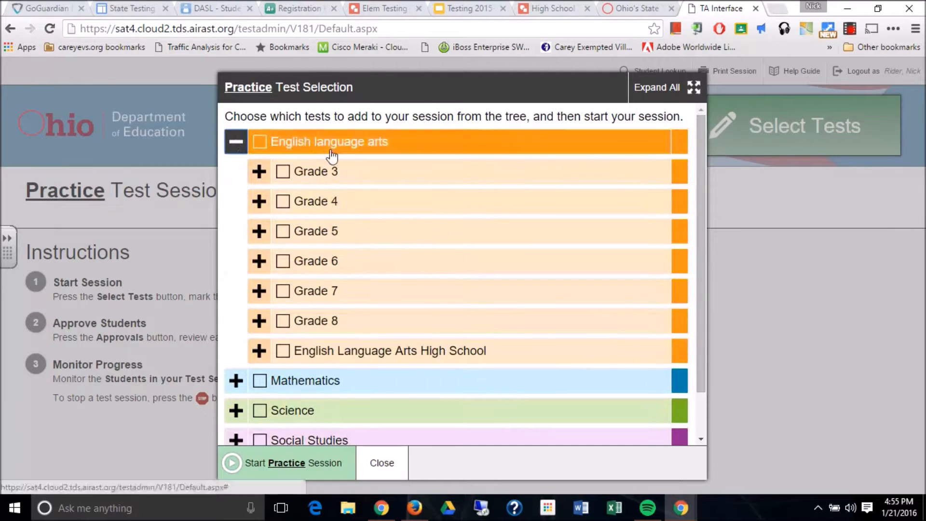
{"action": "mouse_move", "coordinate": [259, 174]}
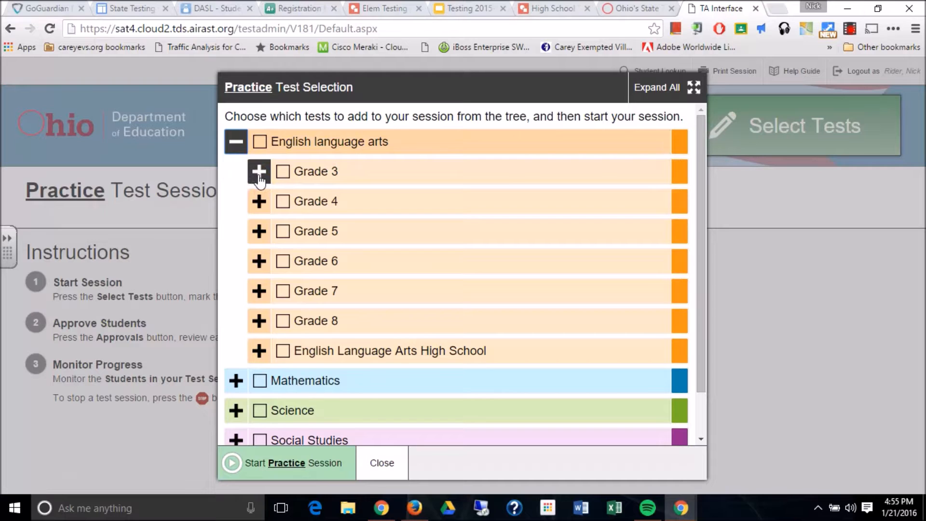
{"action": "left_click", "coordinate": [259, 171]}
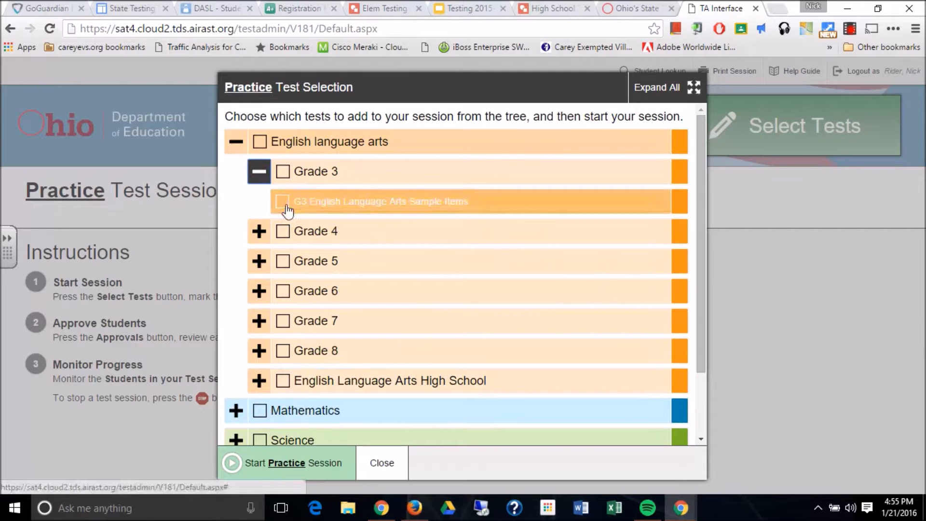
{"action": "left_click", "coordinate": [284, 202]}
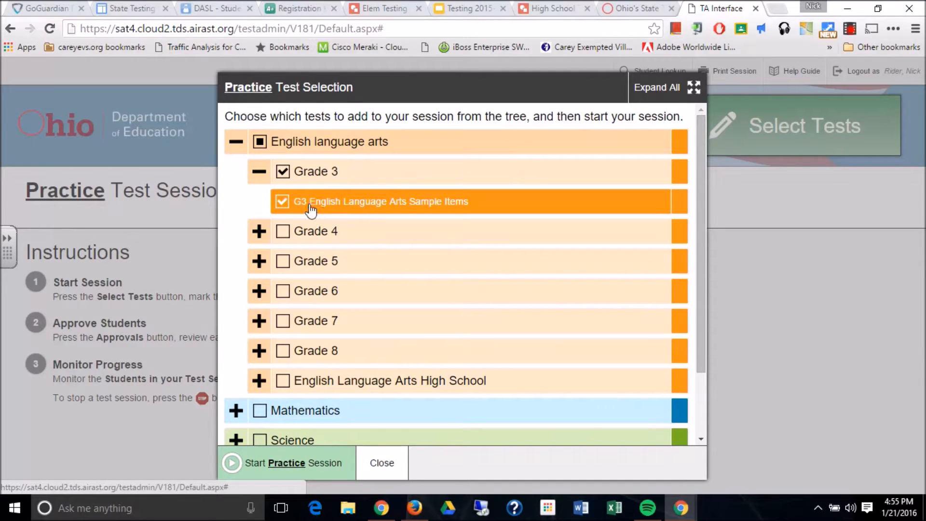
{"action": "mouse_move", "coordinate": [452, 216]}
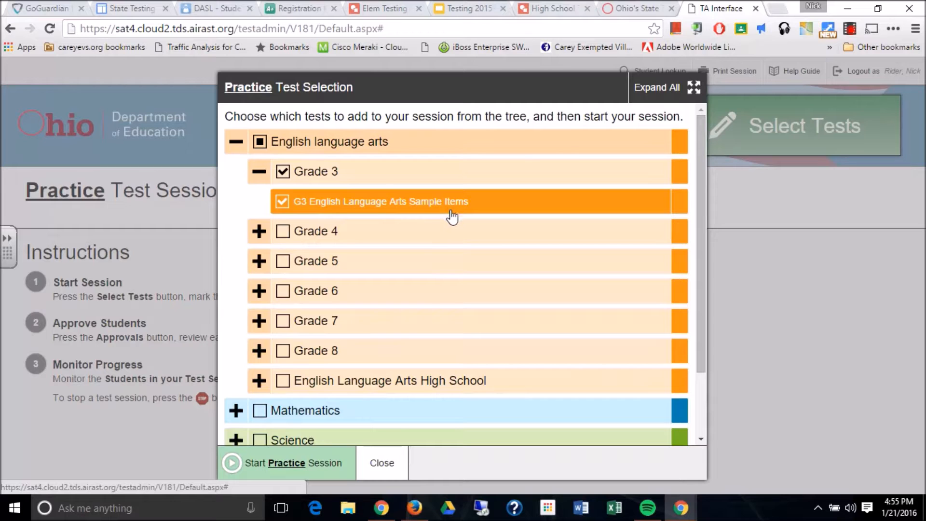
{"action": "left_click", "coordinate": [287, 463]}
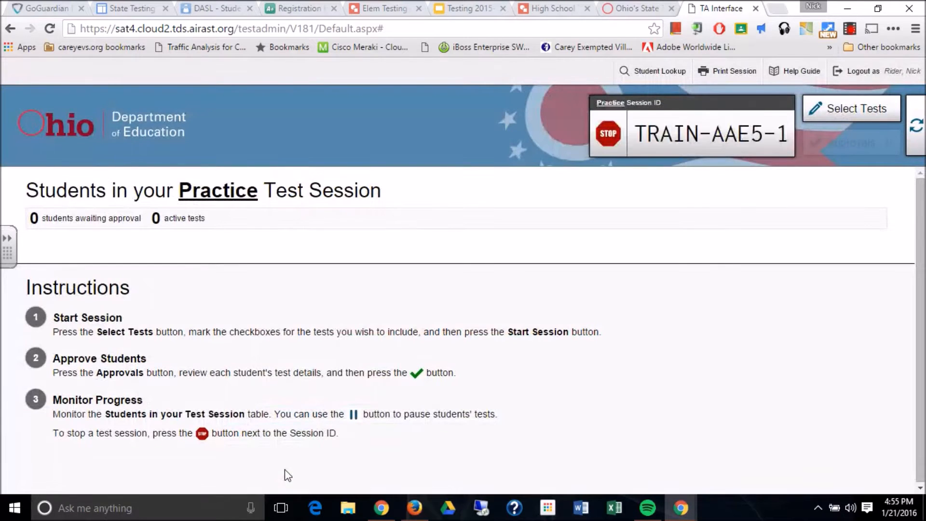
{"action": "mouse_move", "coordinate": [481, 266]}
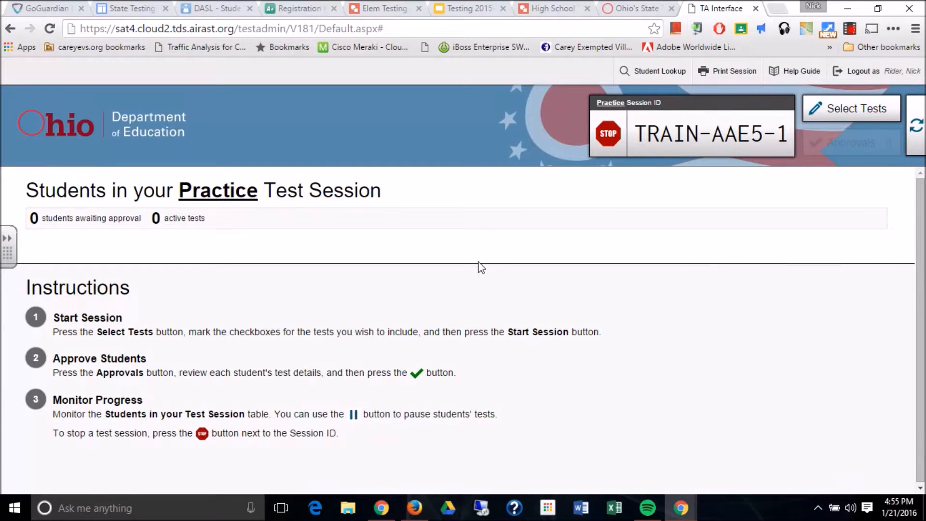
{"action": "mouse_move", "coordinate": [644, 147]}
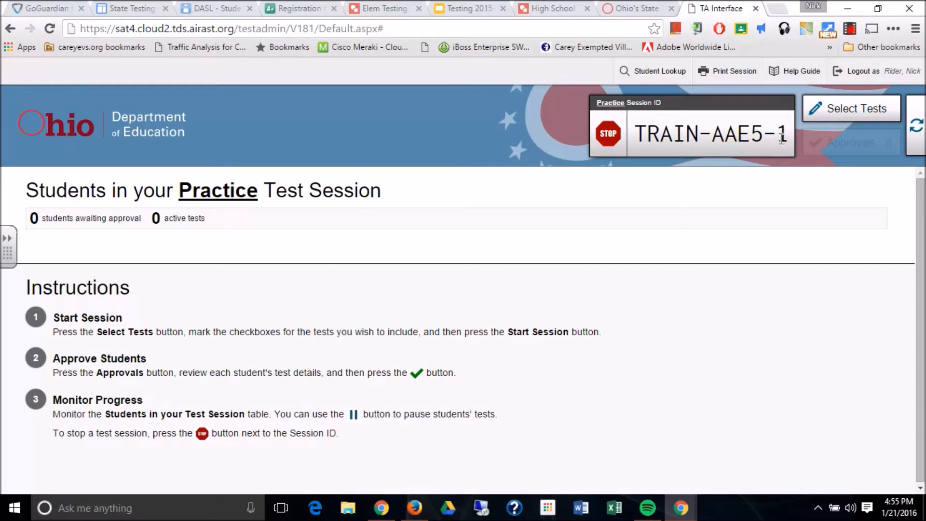
{"action": "mouse_move", "coordinate": [636, 277]}
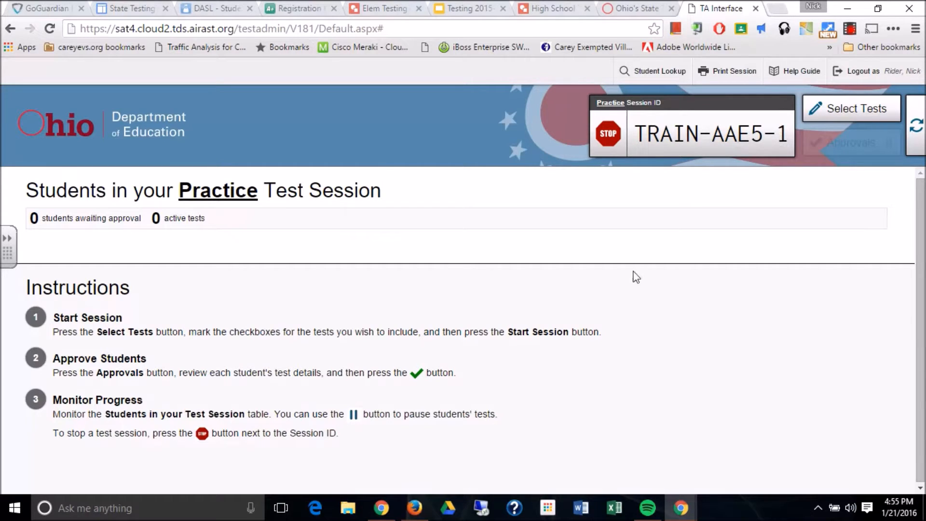
{"action": "mouse_move", "coordinate": [728, 144]}
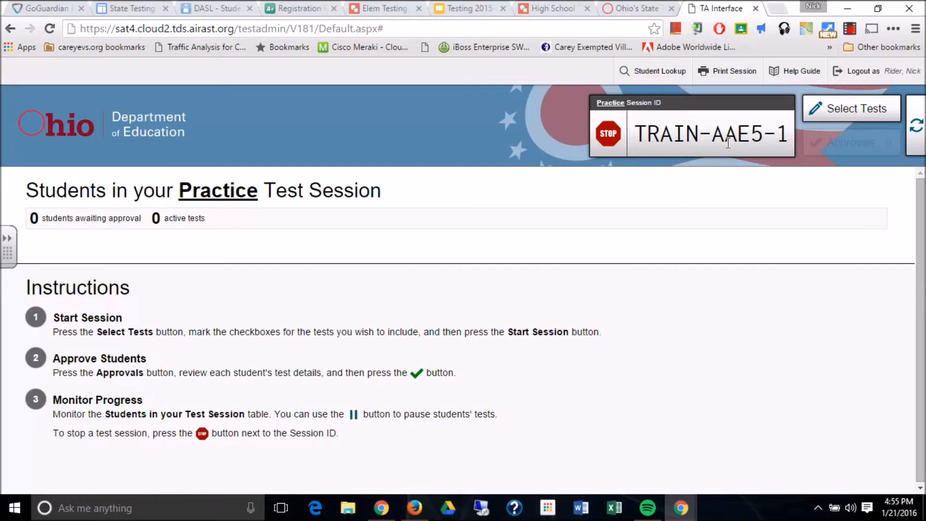
{"action": "mouse_move", "coordinate": [760, 317]}
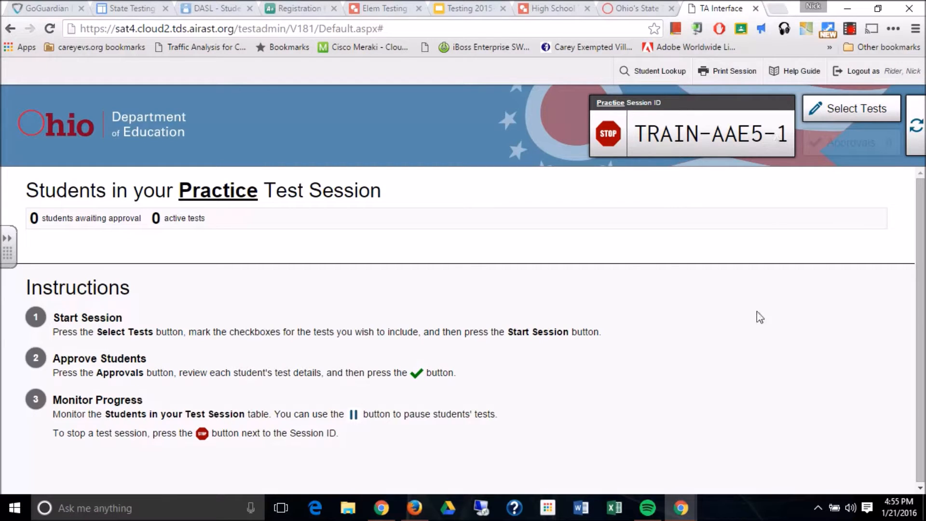
{"action": "mouse_move", "coordinate": [611, 308]}
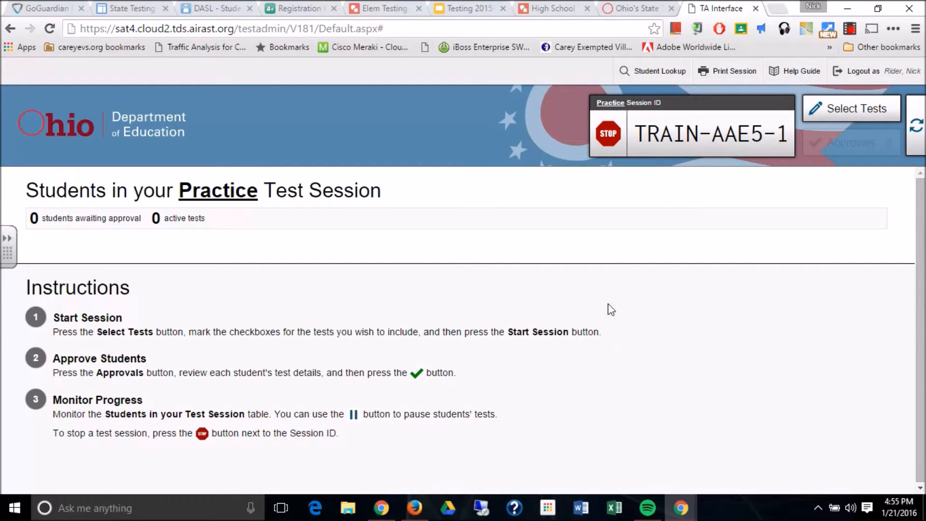
{"action": "mouse_move", "coordinate": [543, 231]}
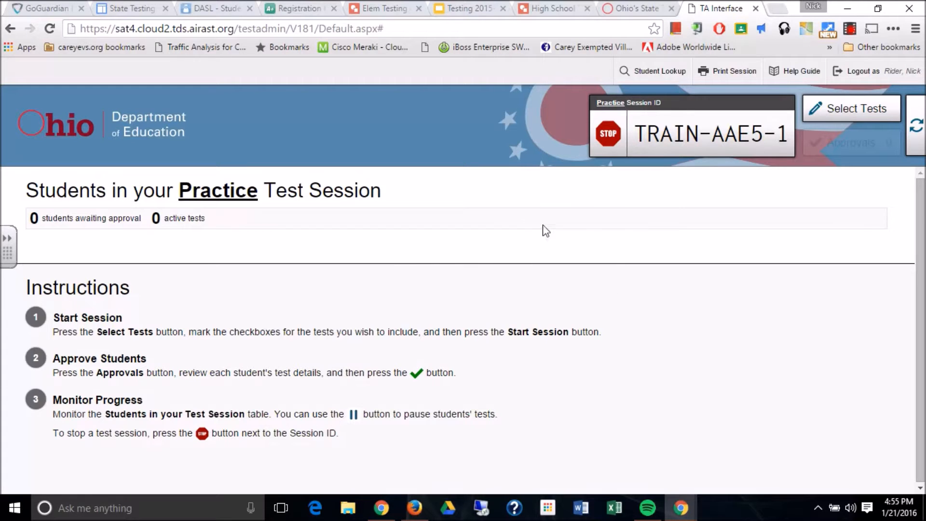
{"action": "mouse_move", "coordinate": [833, 65]}
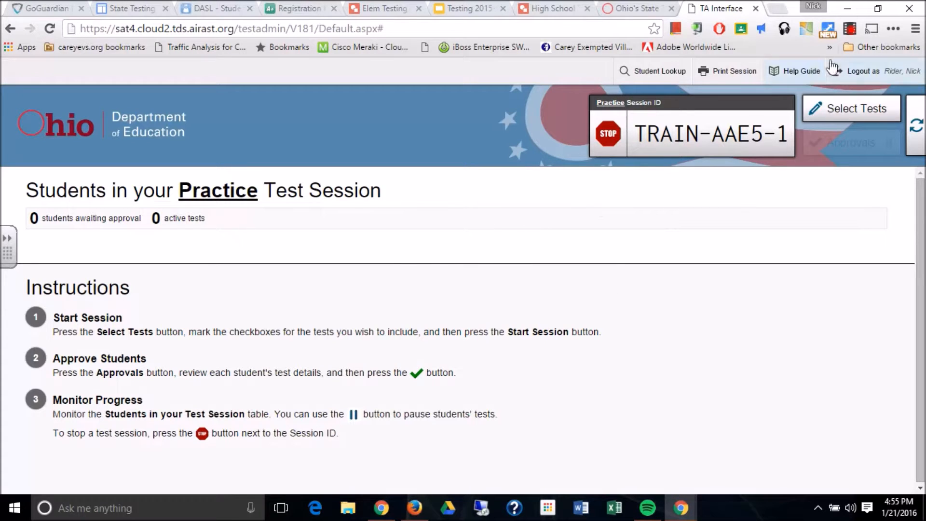